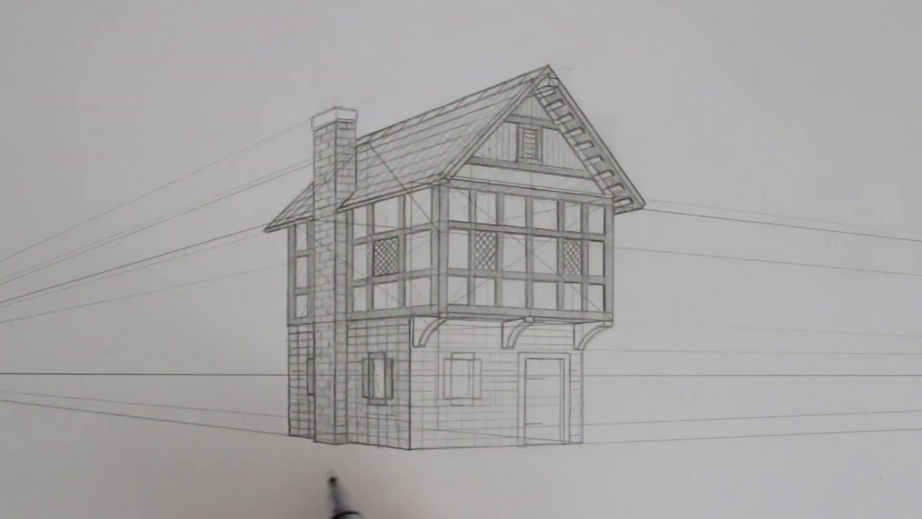
mouse_move(541, 359)
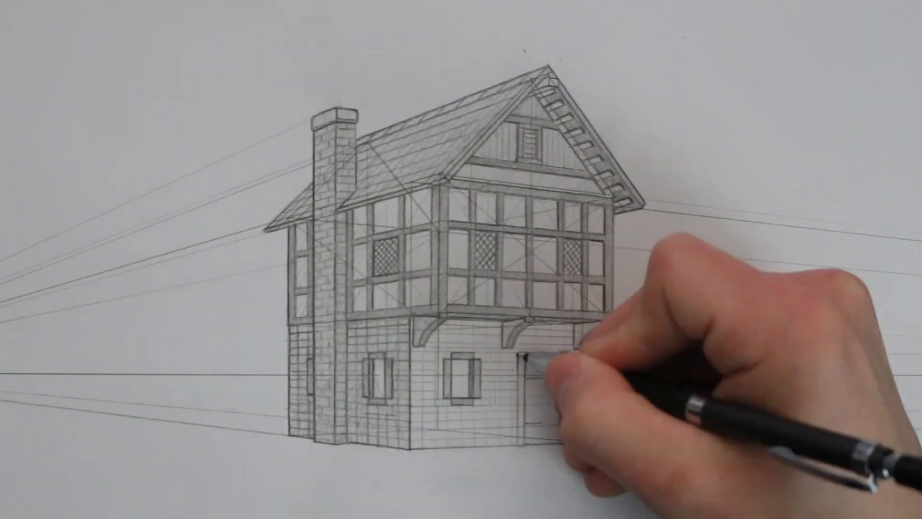